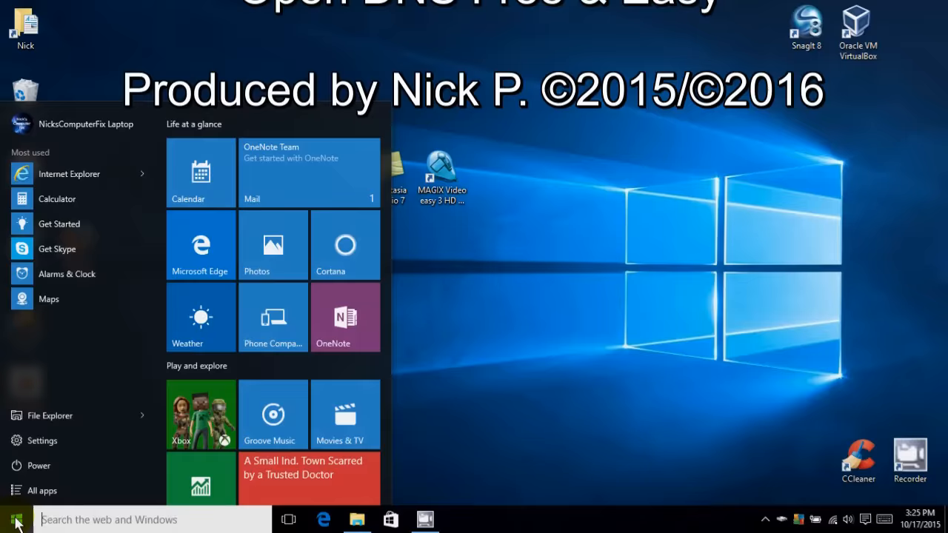
# Close the Start menu so the plain Windows 10 desktop is showing.
pyautogui.click(13, 519)
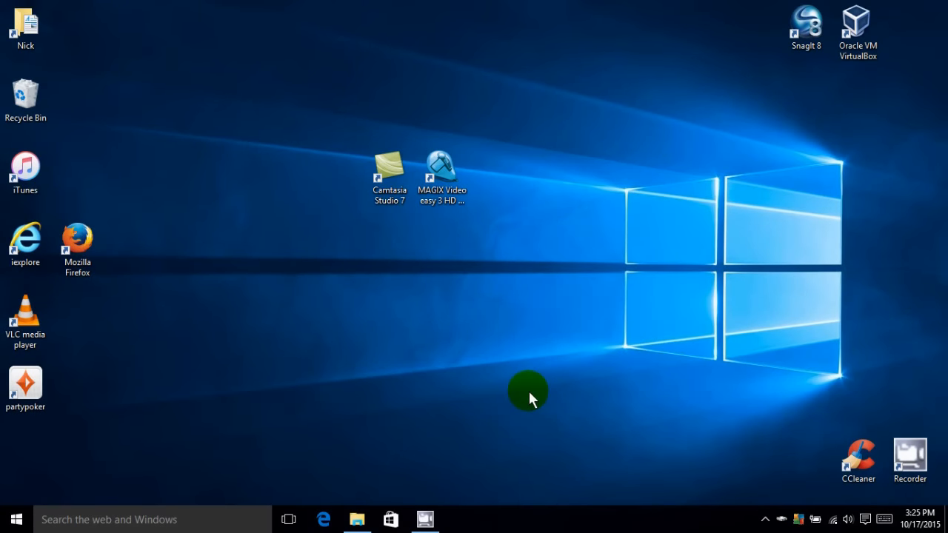
pyautogui.moveTo(847, 493)
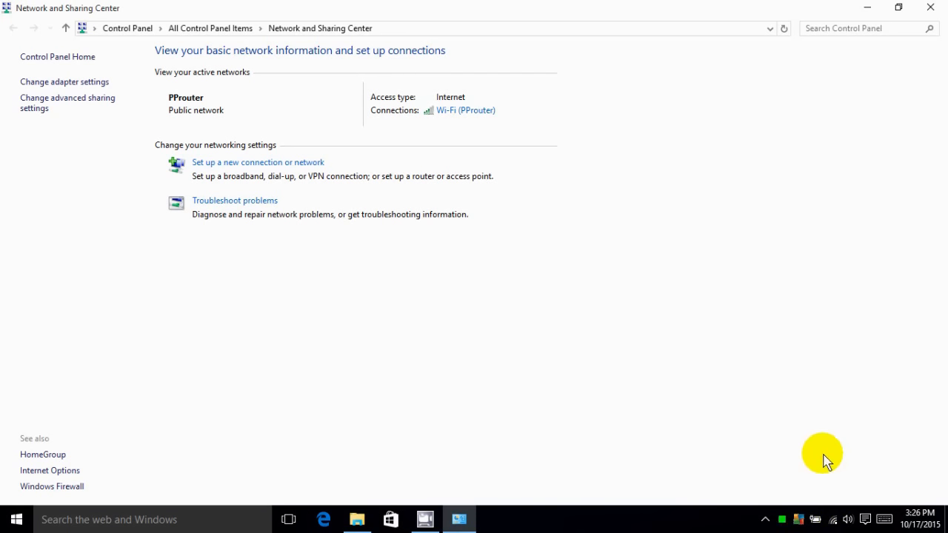
pyautogui.moveTo(432, 183)
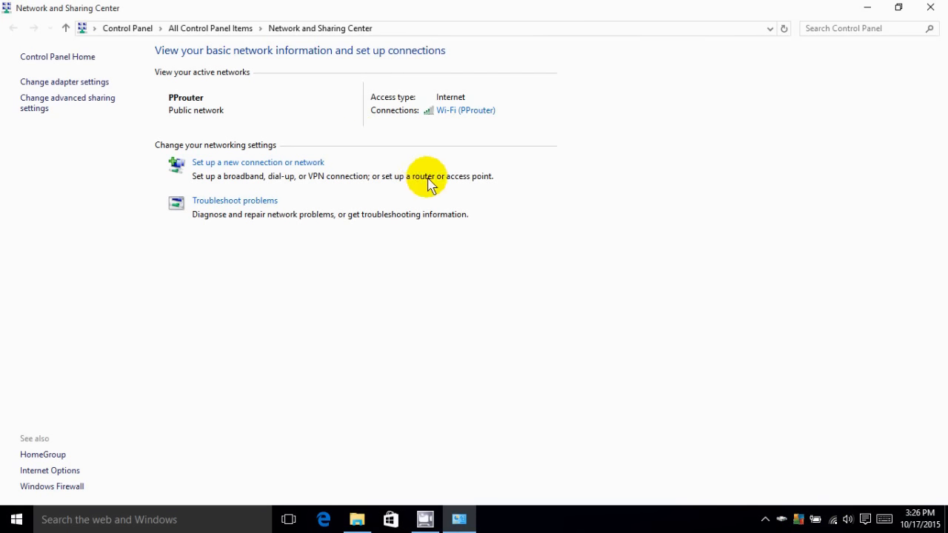
pyautogui.moveTo(433, 126)
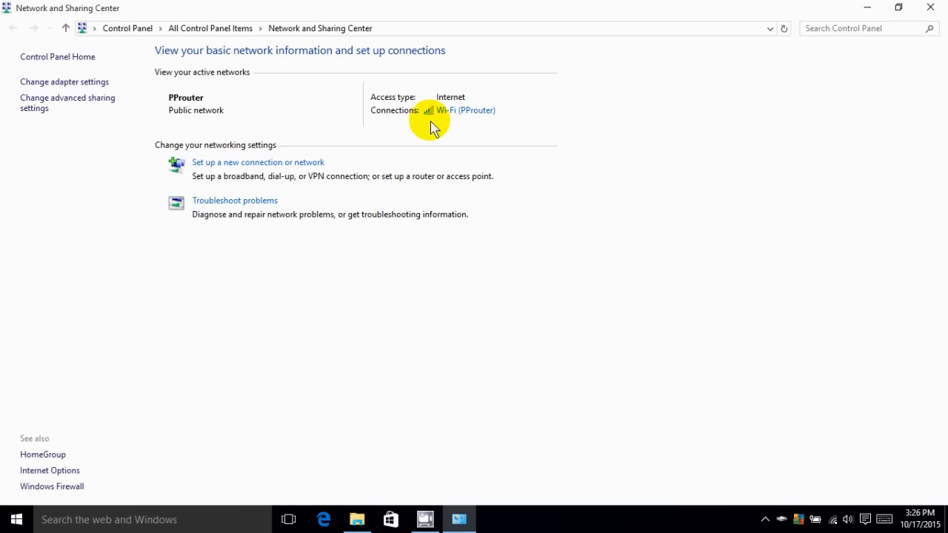
pyautogui.moveTo(452, 115)
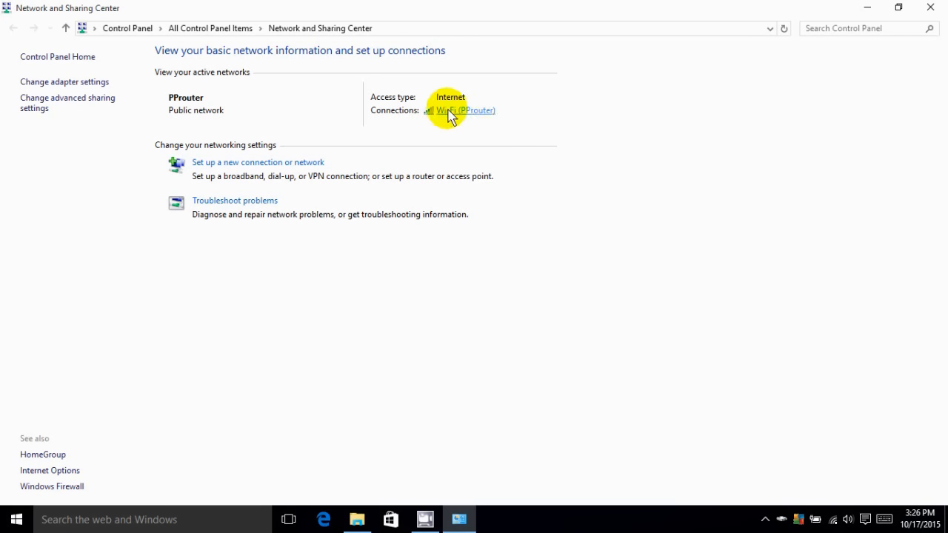
# Open the status window for the active PProuter Wi-Fi connection.
pyautogui.click(463, 110)
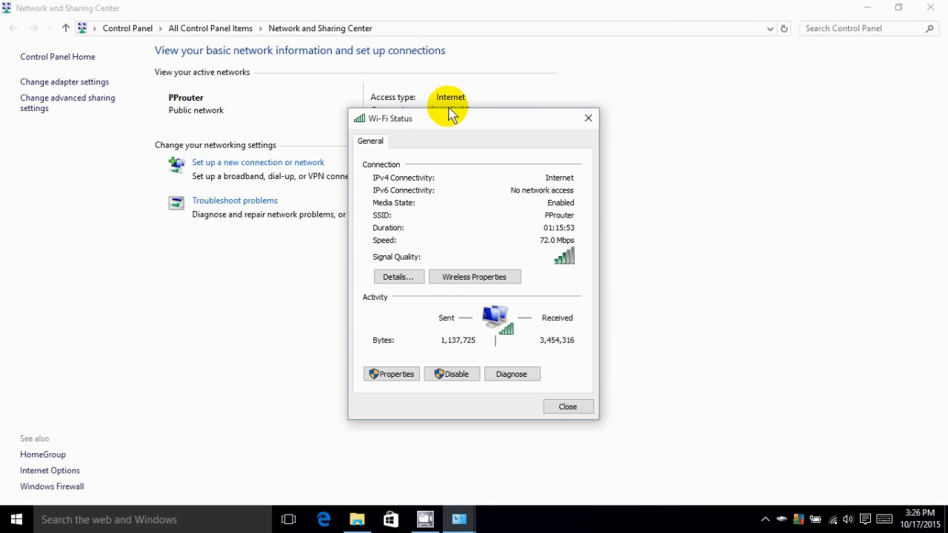
pyautogui.moveTo(404, 363)
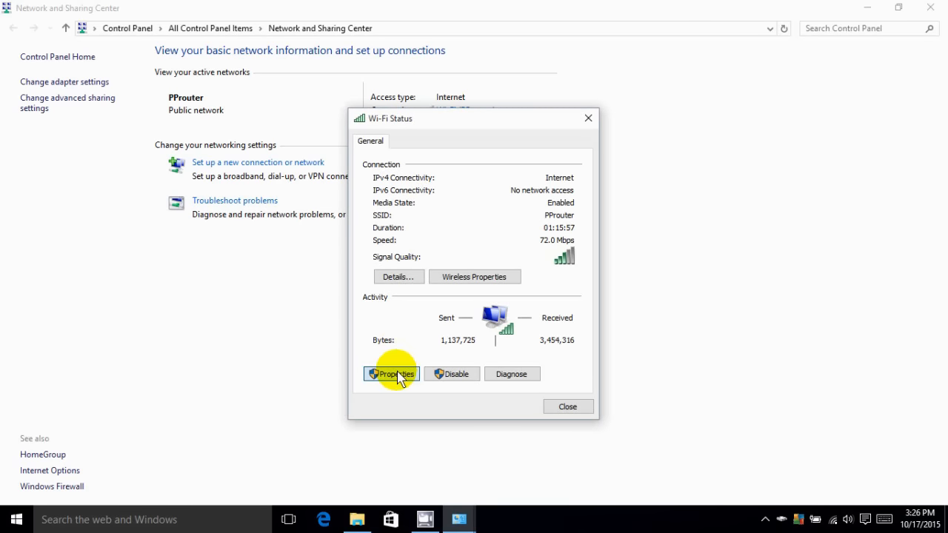
# Open the Internet Protocol Version 4 (TCP/IPv4) properties of the Wi-Fi adapter.
pyautogui.click(391, 373)
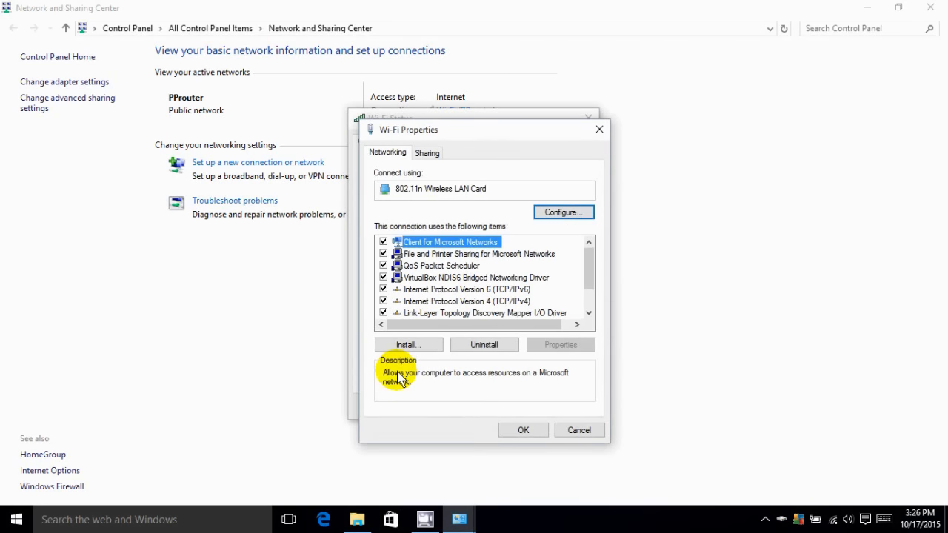
pyautogui.moveTo(487, 173)
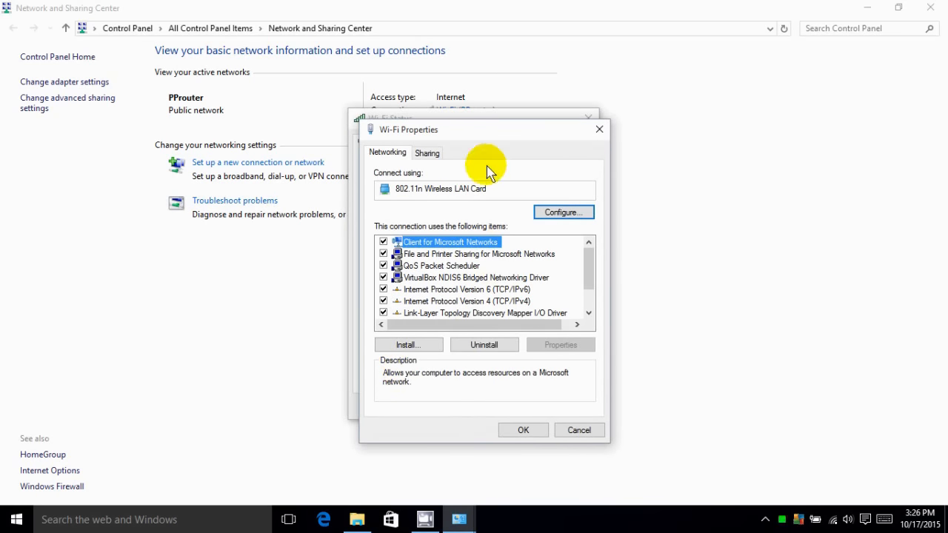
pyautogui.moveTo(539, 240)
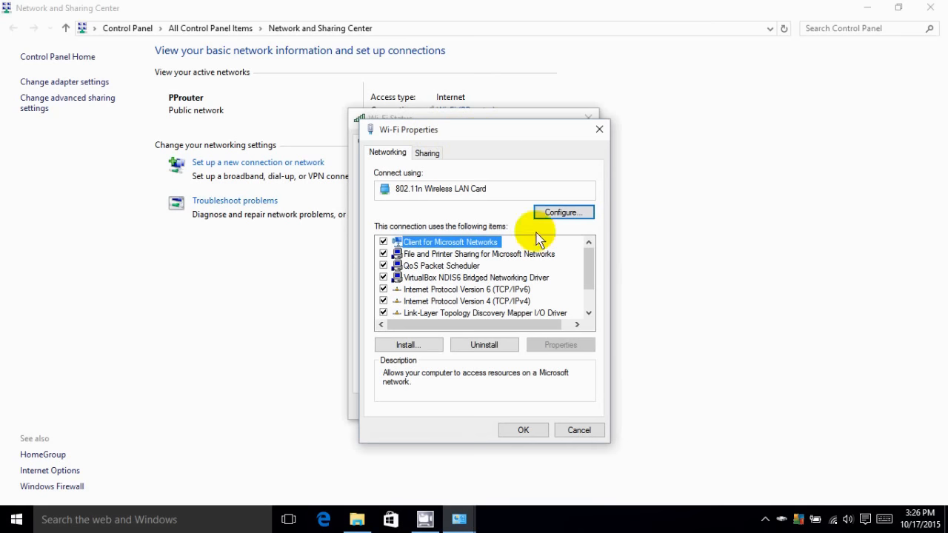
pyautogui.moveTo(492, 307)
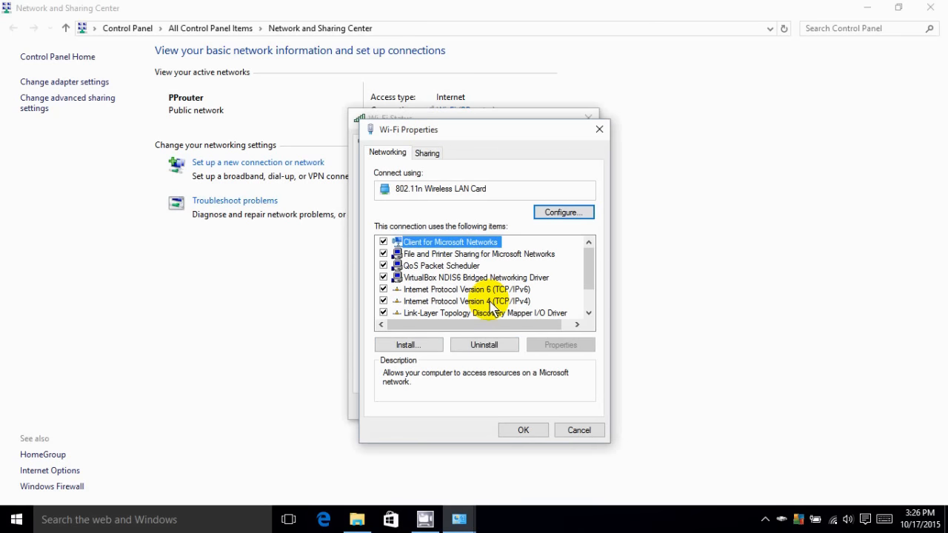
pyautogui.click(466, 301)
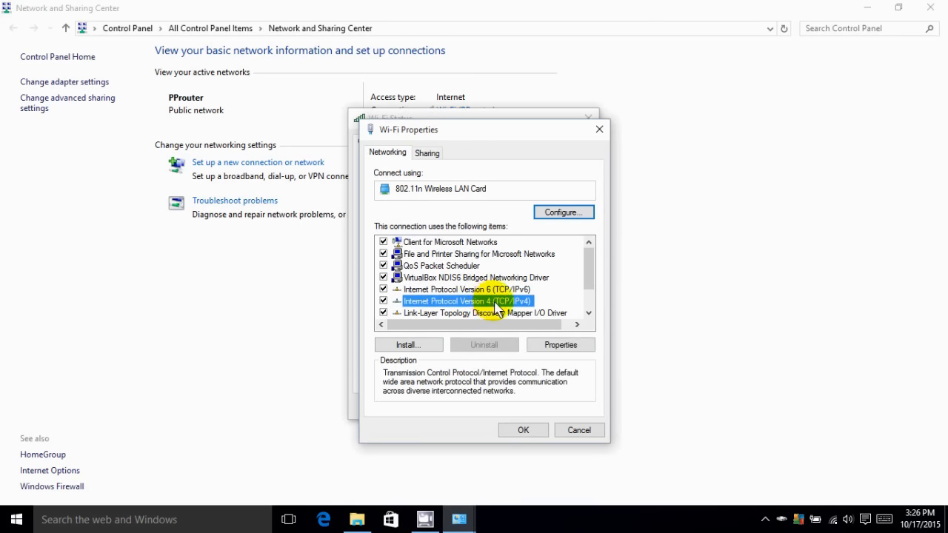
pyautogui.moveTo(560, 345)
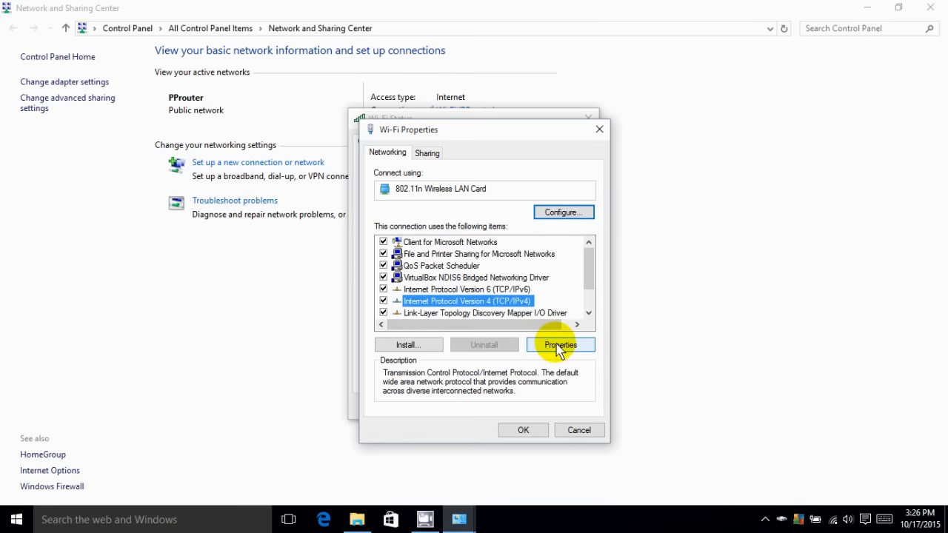
pyautogui.click(560, 344)
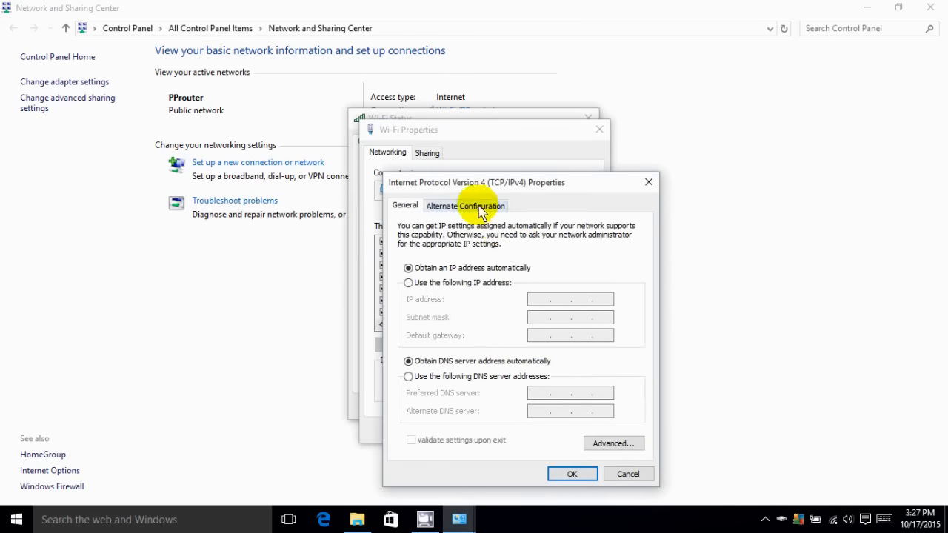
pyautogui.moveTo(463, 199)
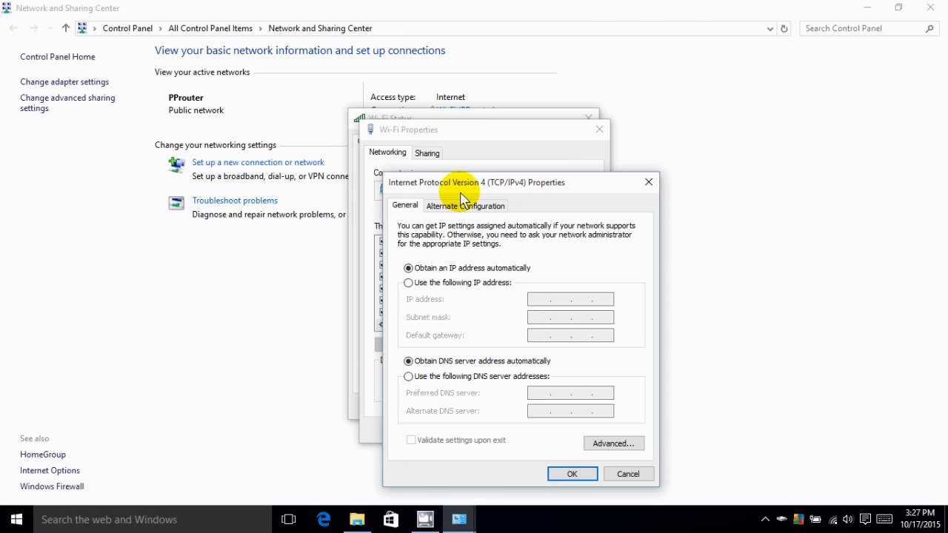
pyautogui.moveTo(496, 205)
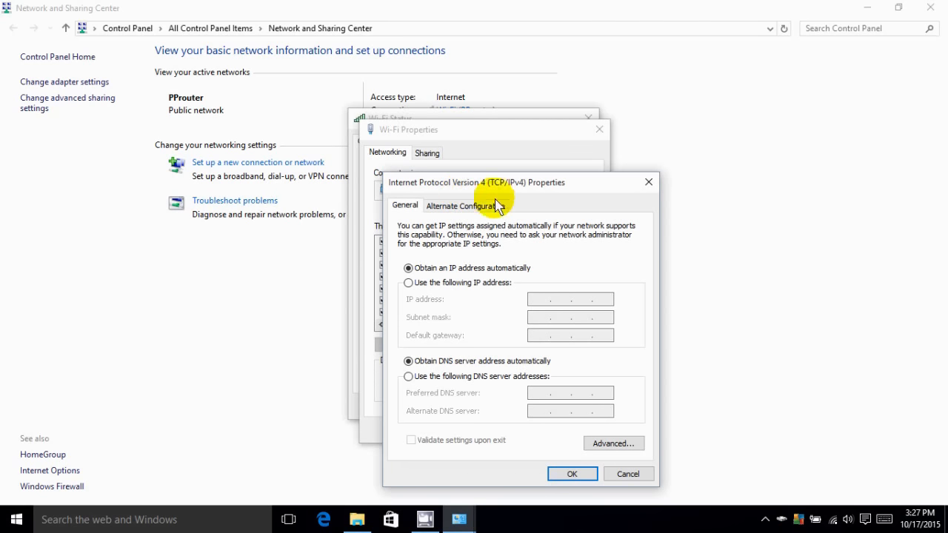
pyautogui.moveTo(416, 384)
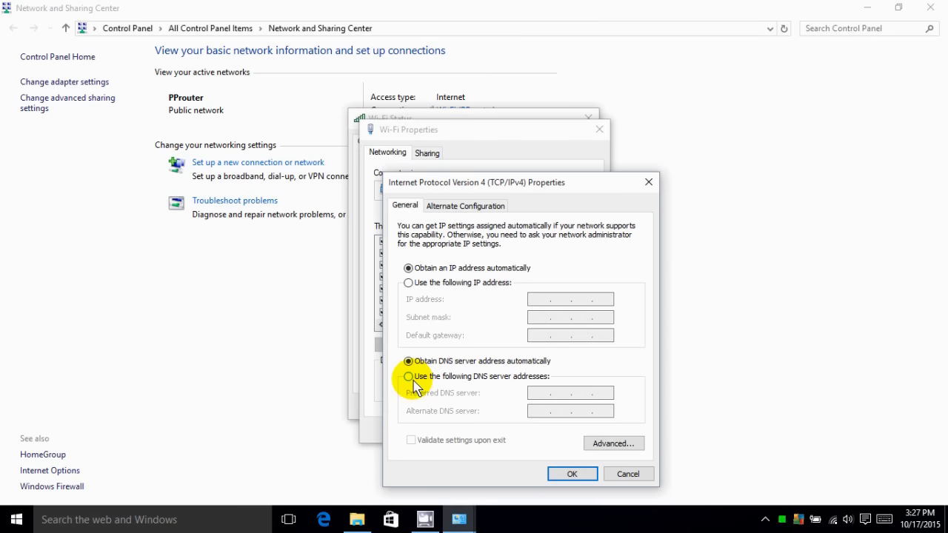
# Select 'Use the following DNS server addresses' in the IPv4 properties.
pyautogui.click(409, 376)
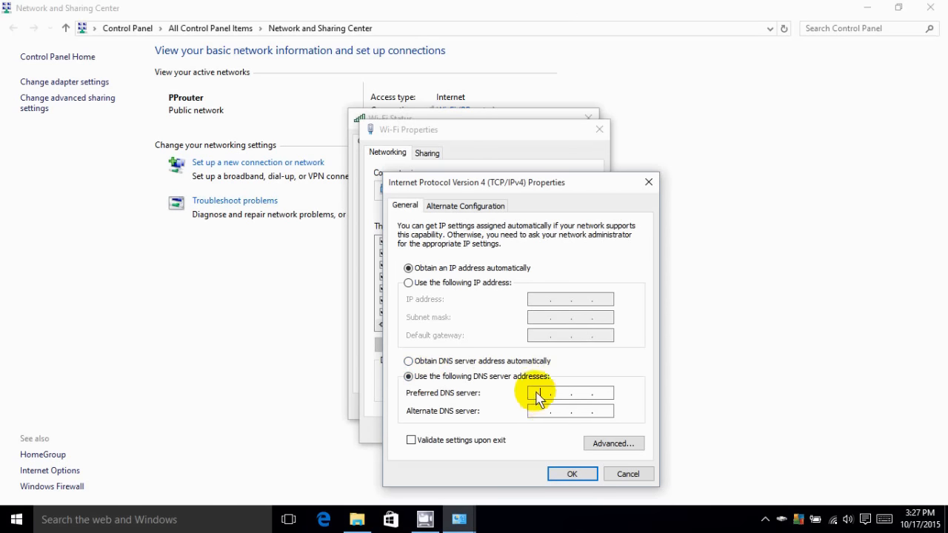
pyautogui.moveTo(540, 419)
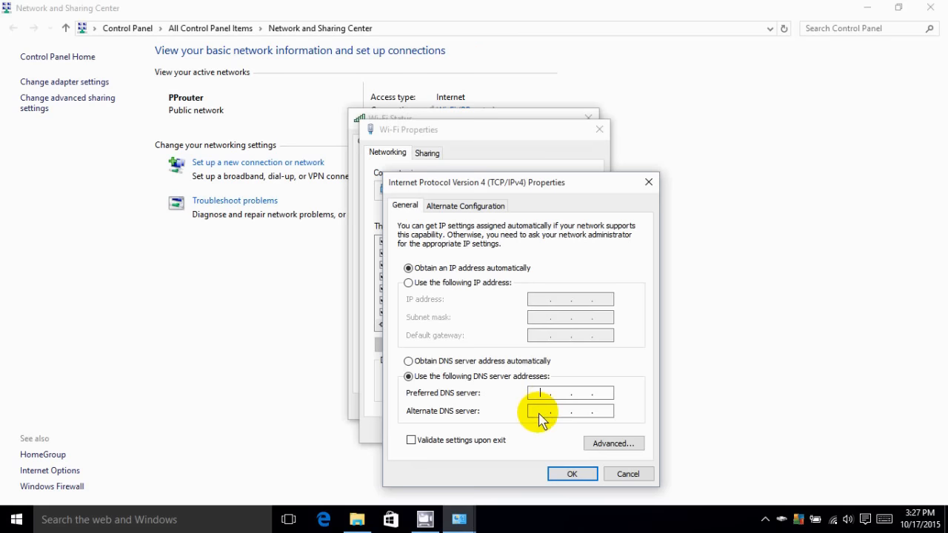
# Enter 208.67.222.222 as the preferred DNS server.
pyautogui.write('20')
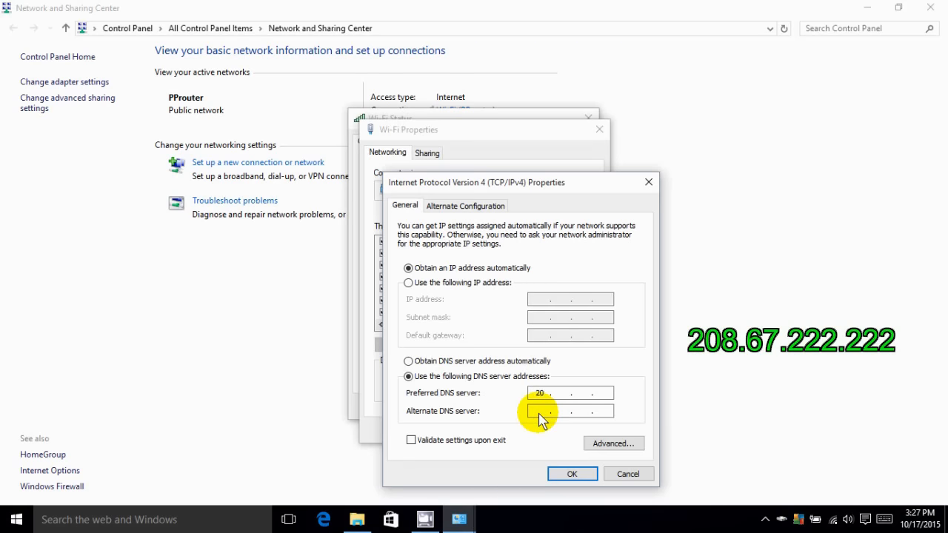
pyautogui.write('8')
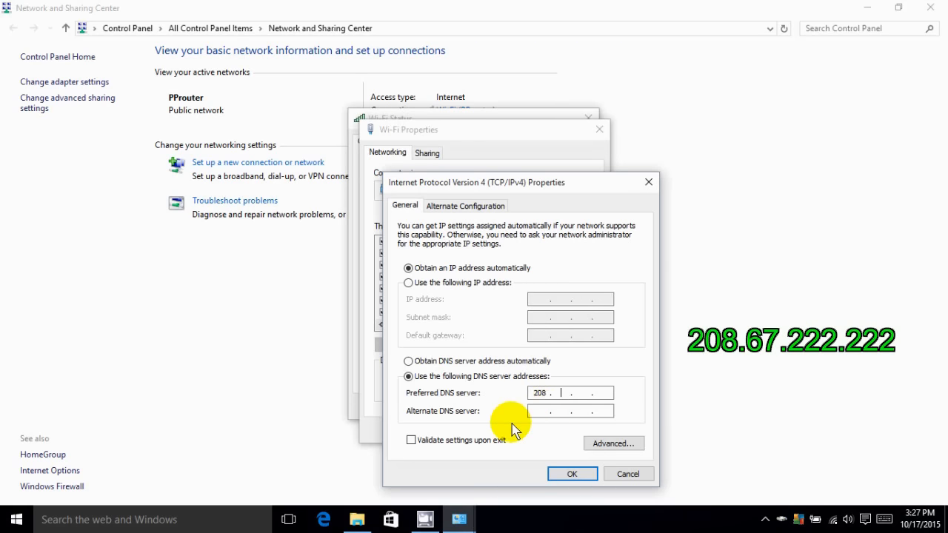
pyautogui.write('67')
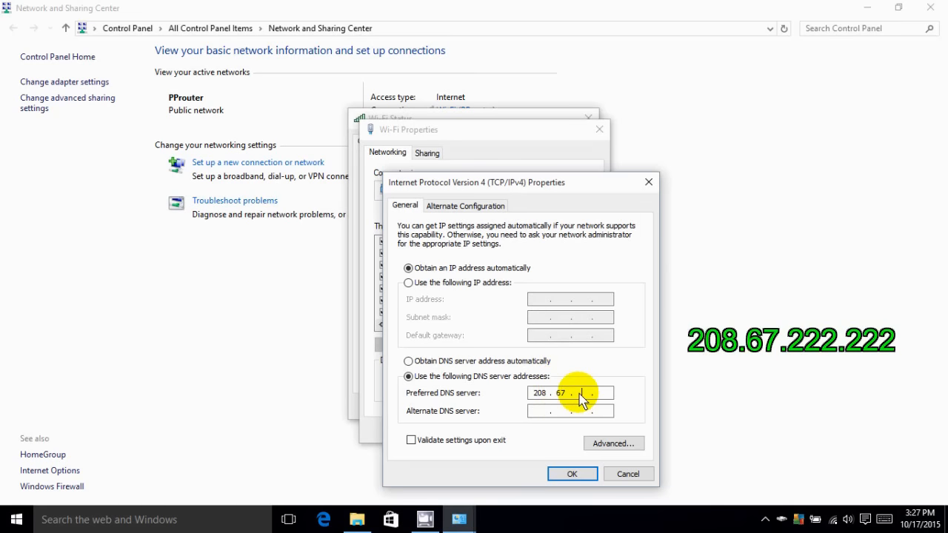
pyautogui.write('222')
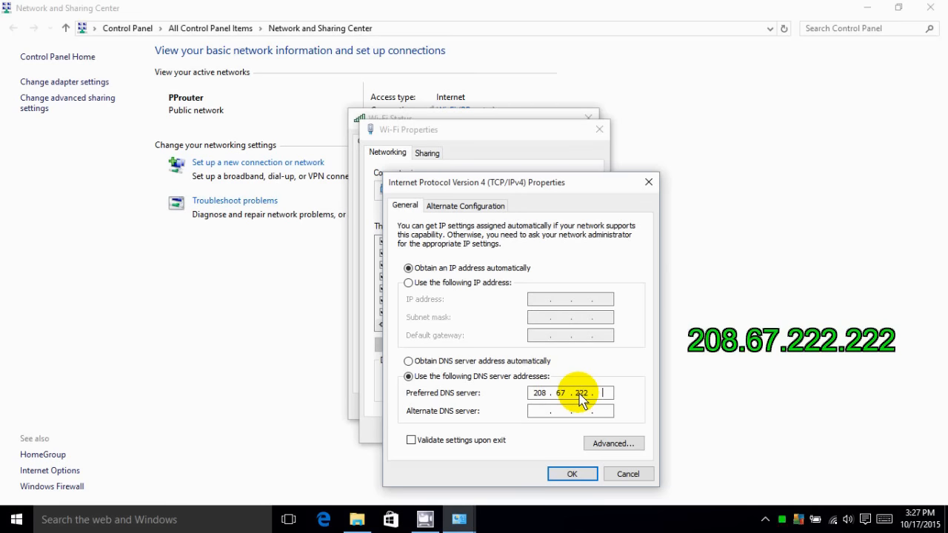
pyautogui.write('2')
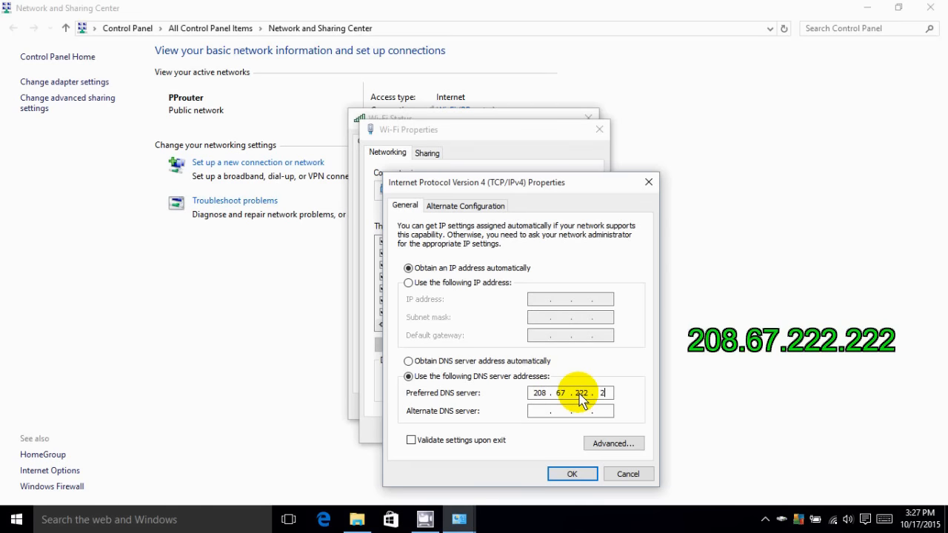
pyautogui.write('22')
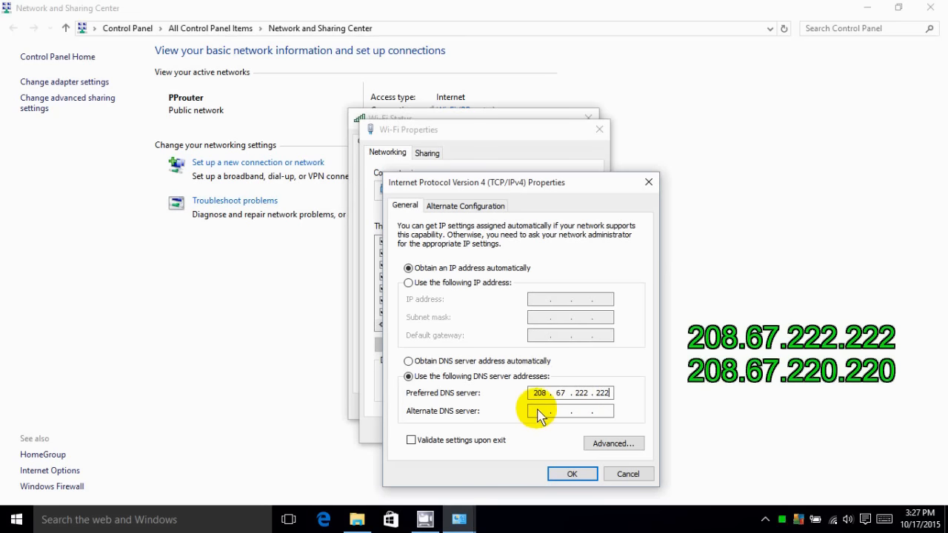
# Enter 208.67.220.220 as the alternate DNS server and confirm the IPv4 properties.
pyautogui.click(540, 411)
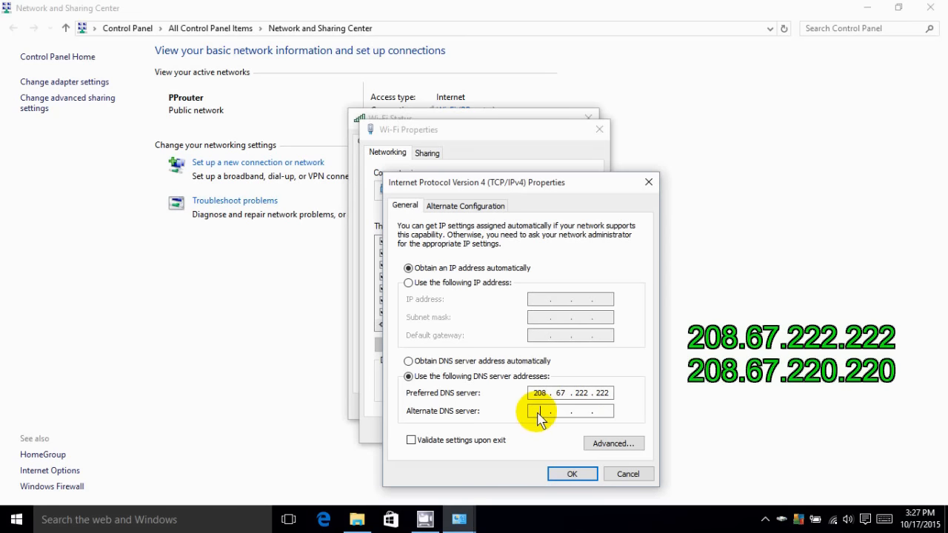
pyautogui.write('2')
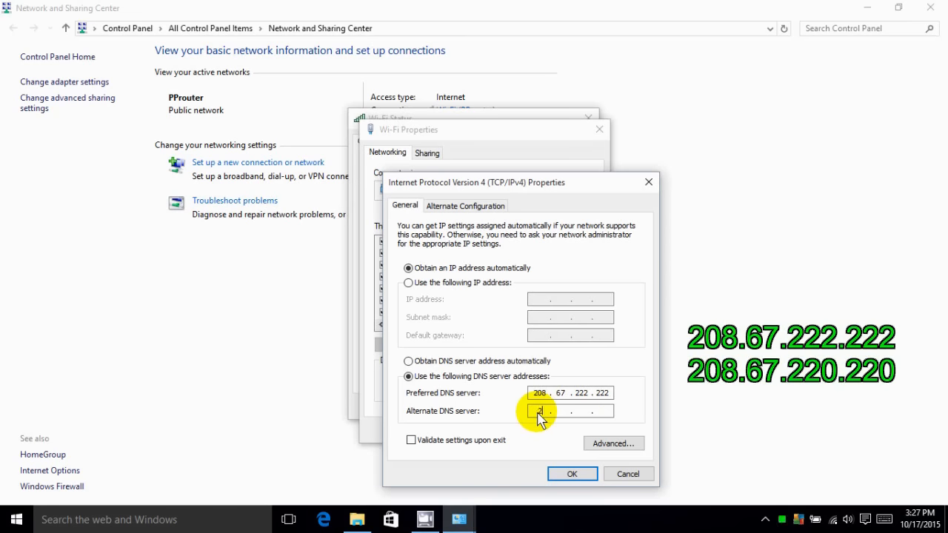
pyautogui.write('208')
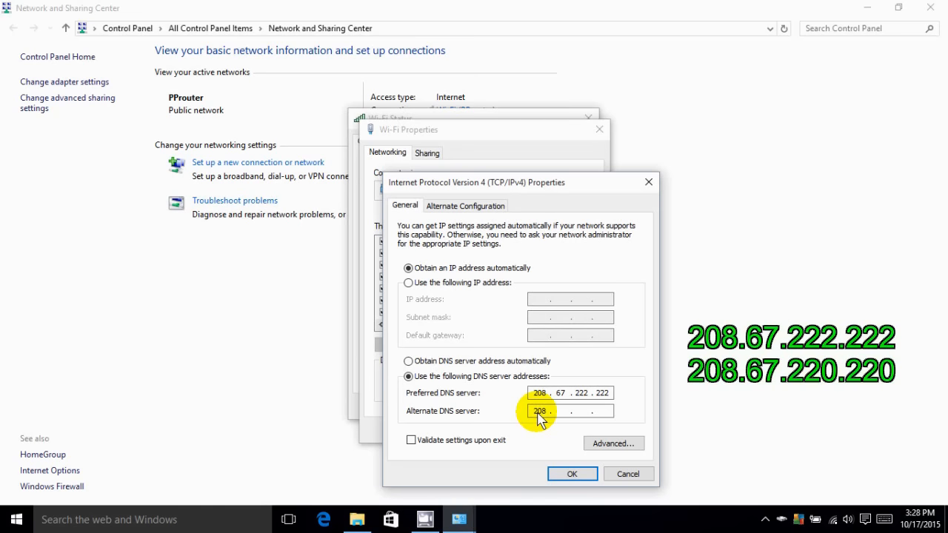
pyautogui.write('67')
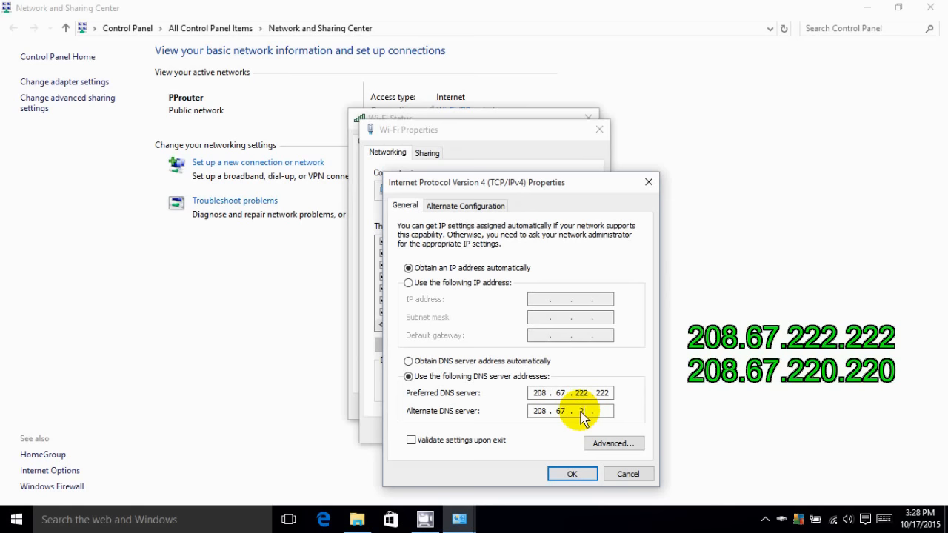
pyautogui.write('220')
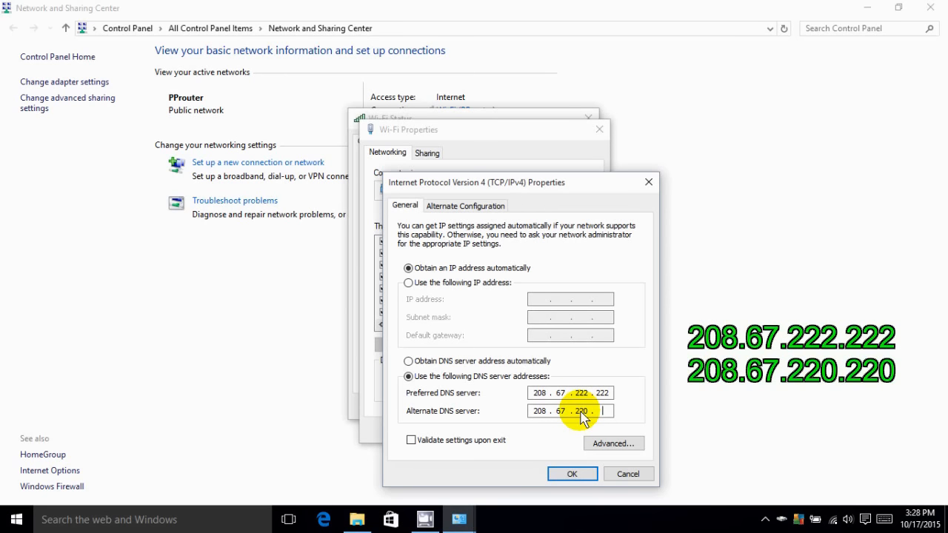
pyautogui.write('220')
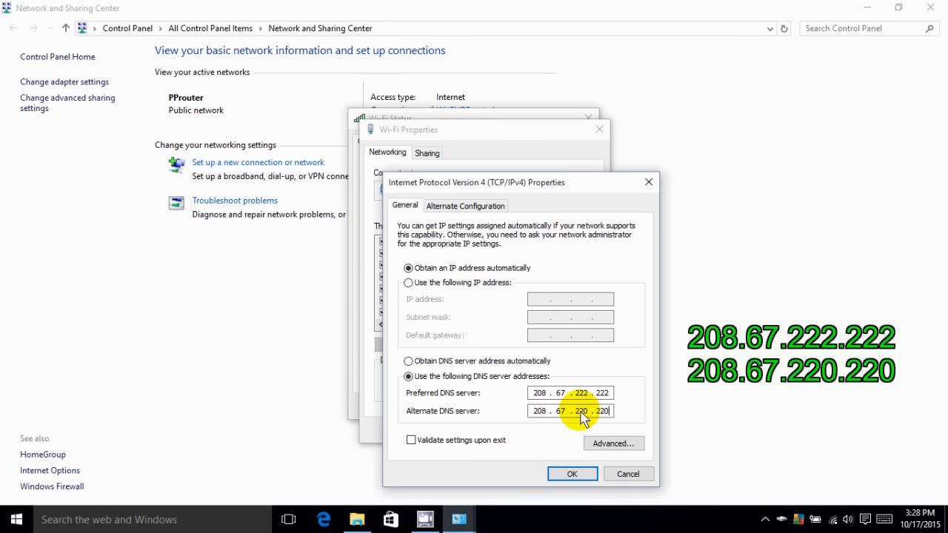
pyautogui.moveTo(577, 431)
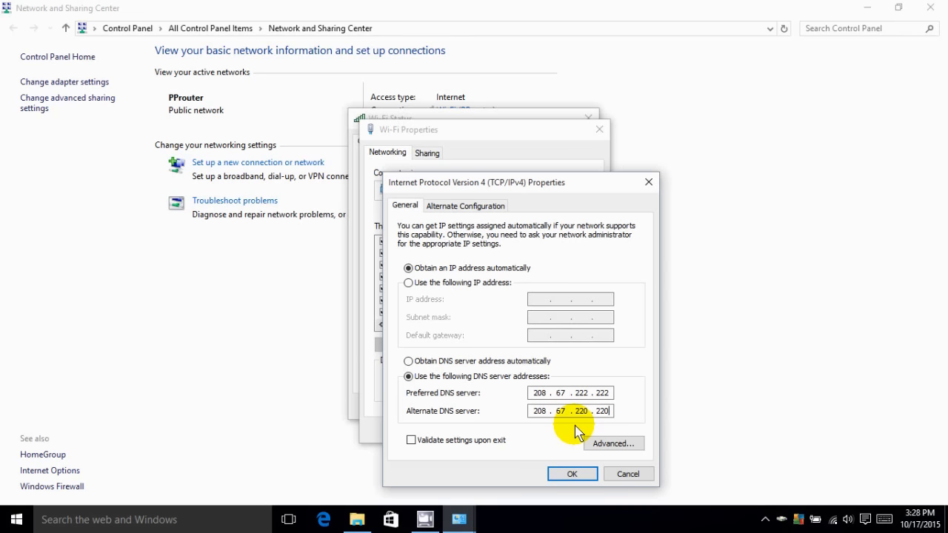
pyautogui.click(571, 473)
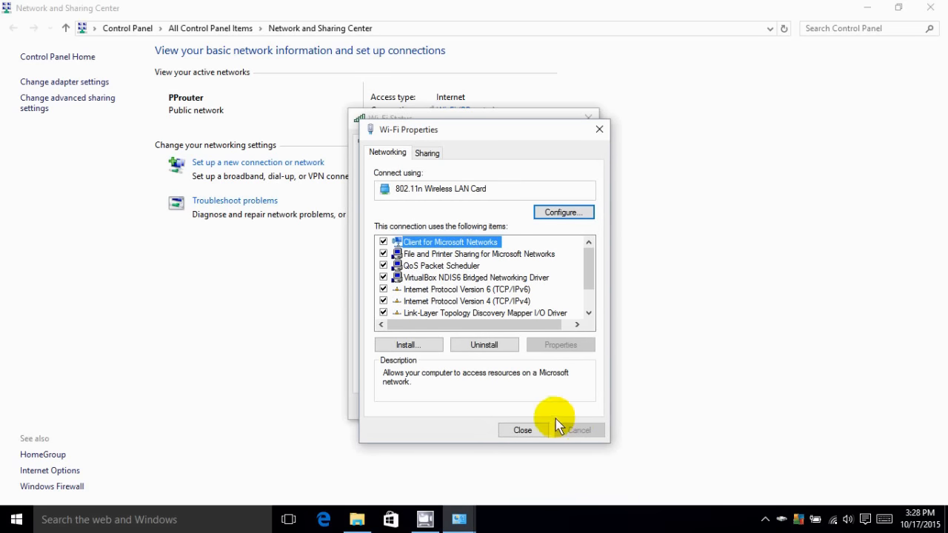
# Close the Wi-Fi Properties, Wi-Fi Status and Network and Sharing Center windows.
pyautogui.click(521, 430)
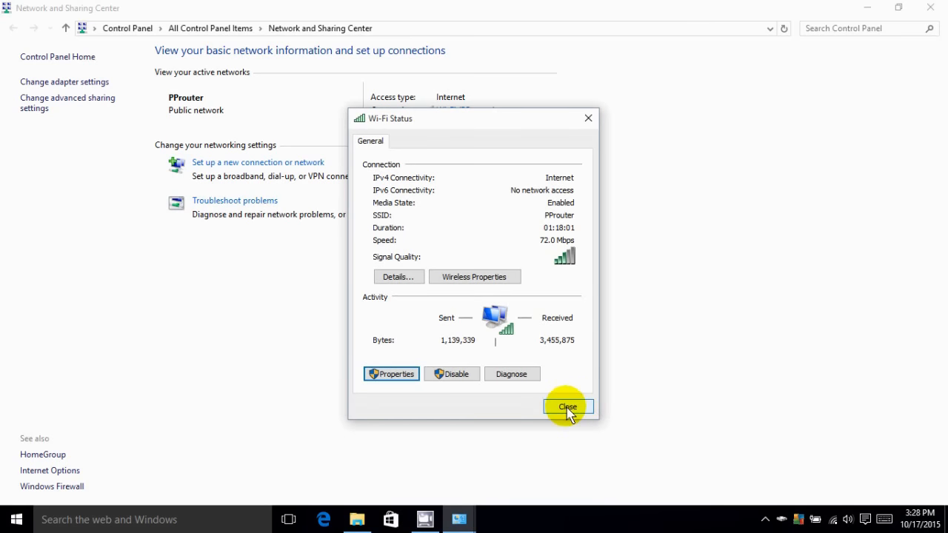
pyautogui.click(567, 406)
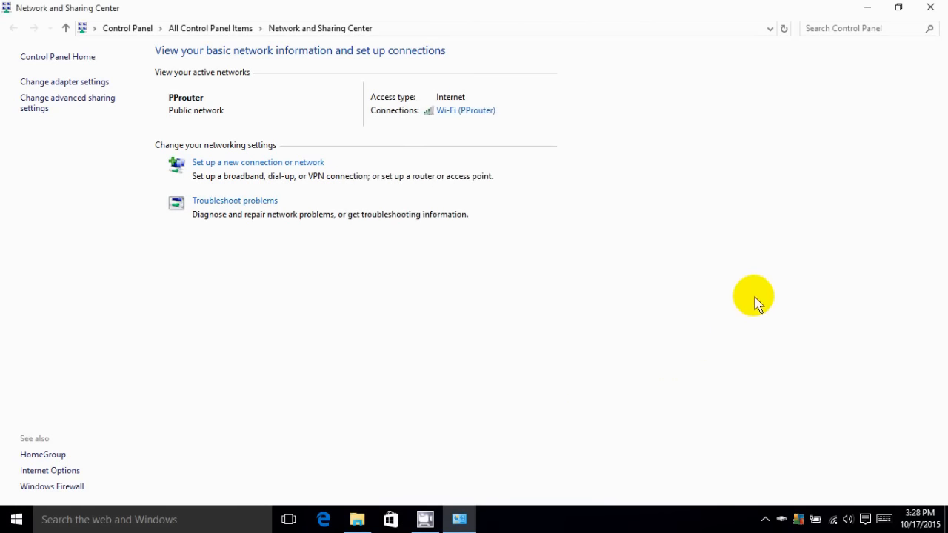
pyautogui.moveTo(930, 13)
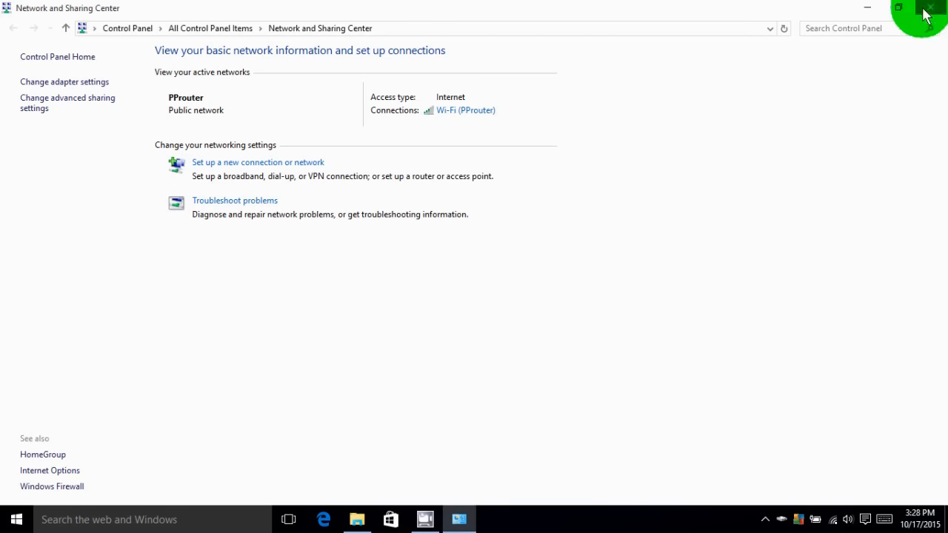
pyautogui.click(932, 7)
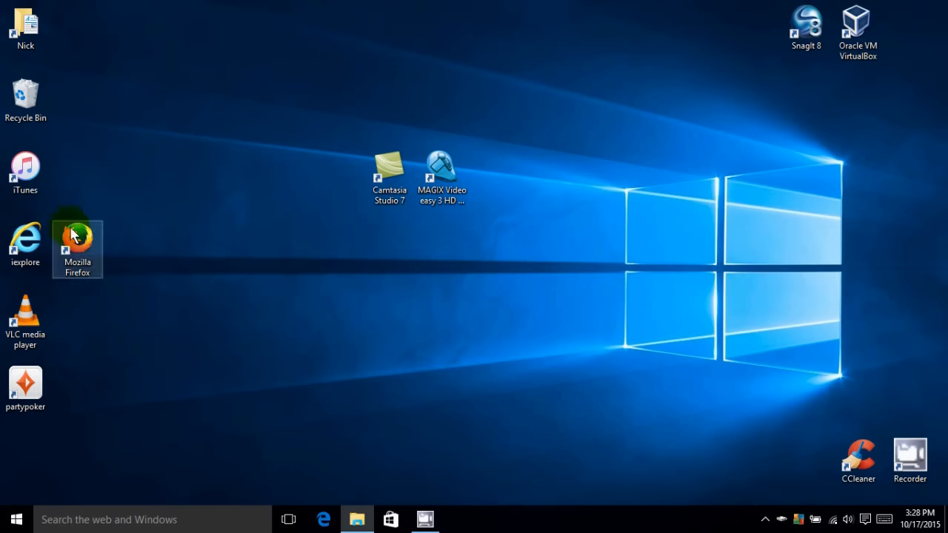
pyautogui.moveTo(81, 248)
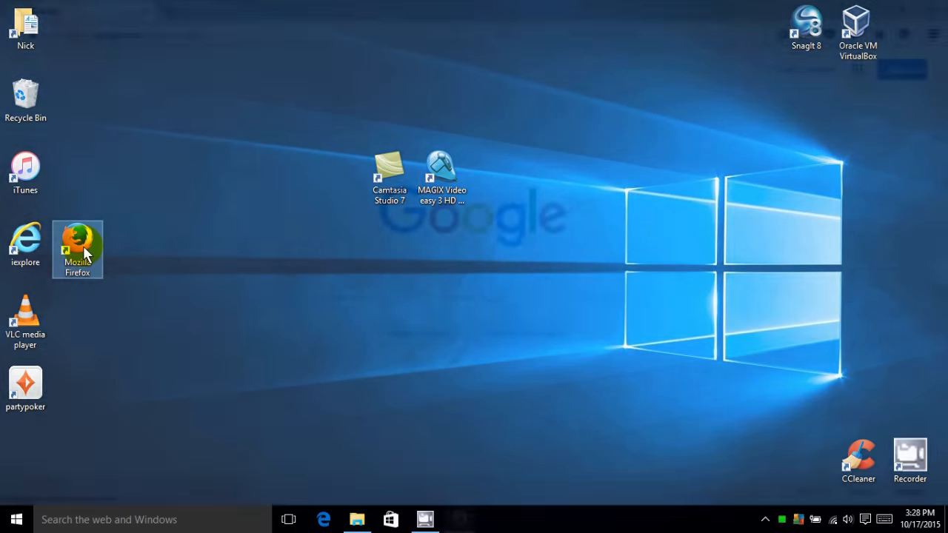
pyautogui.doubleClick(77, 244)
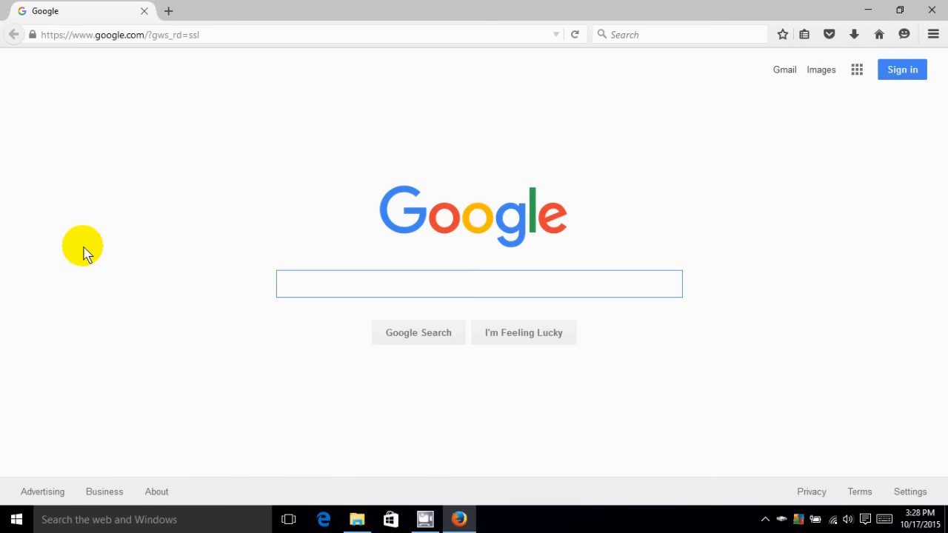
pyautogui.click(479, 283)
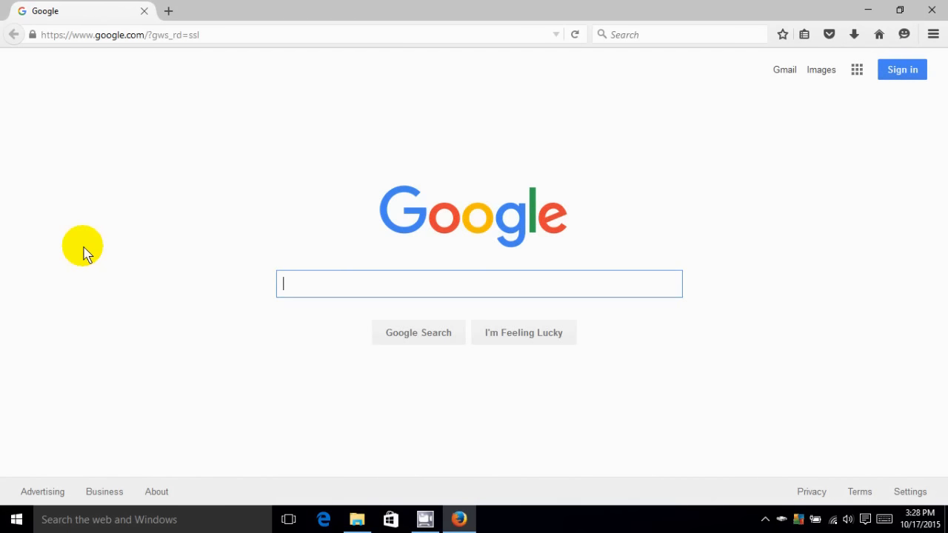
pyautogui.moveTo(544, 15)
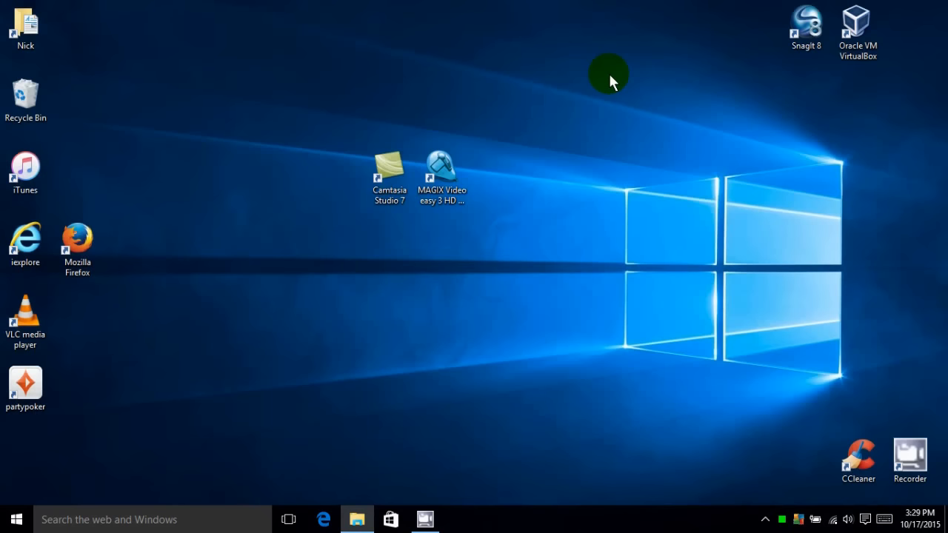
pyautogui.click(325, 519)
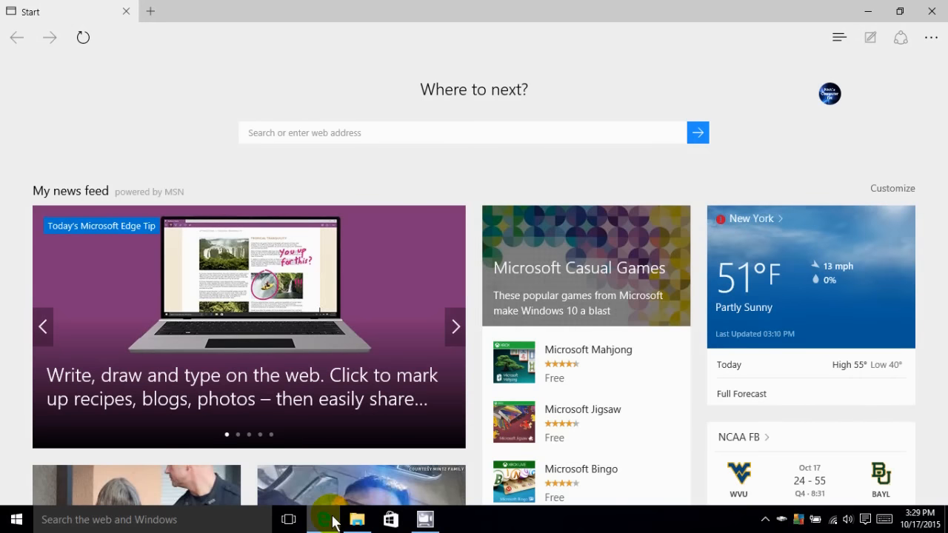
pyautogui.click(455, 325)
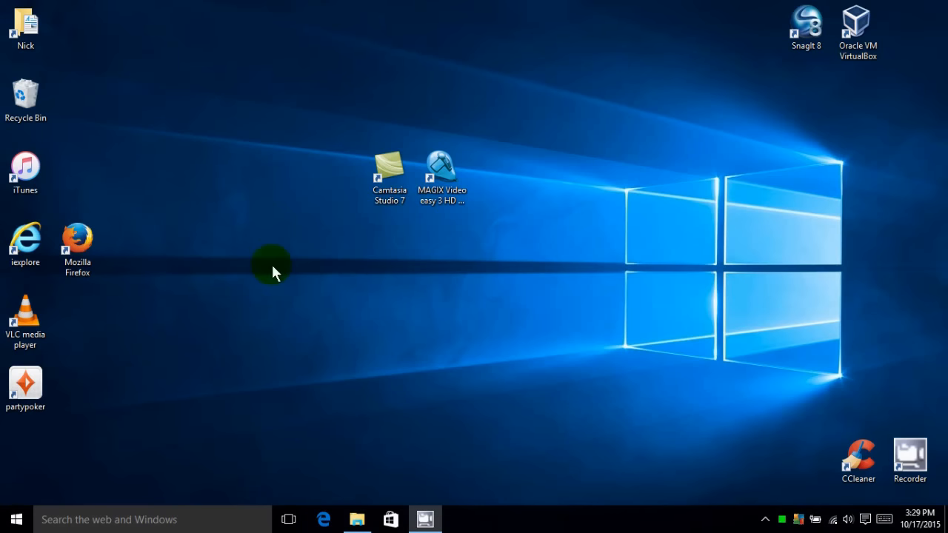
pyautogui.moveTo(516, 362)
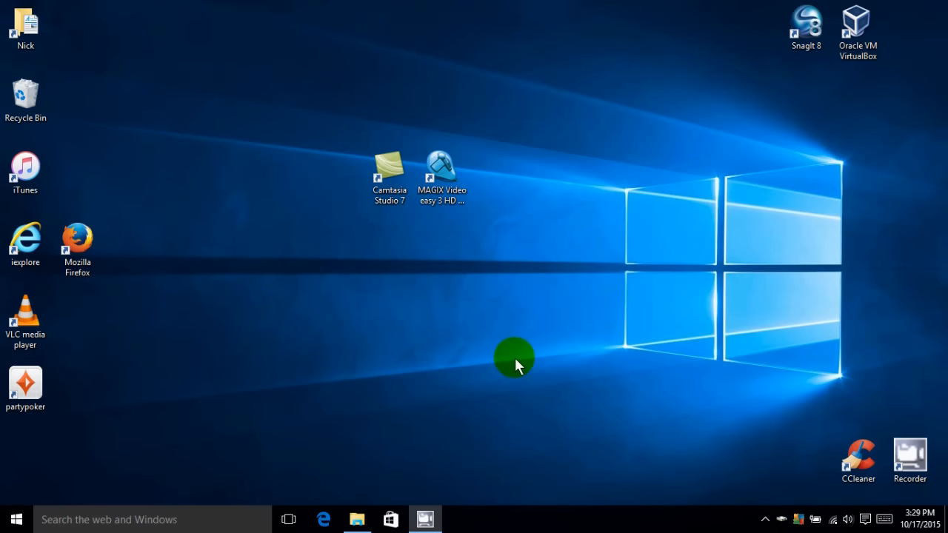